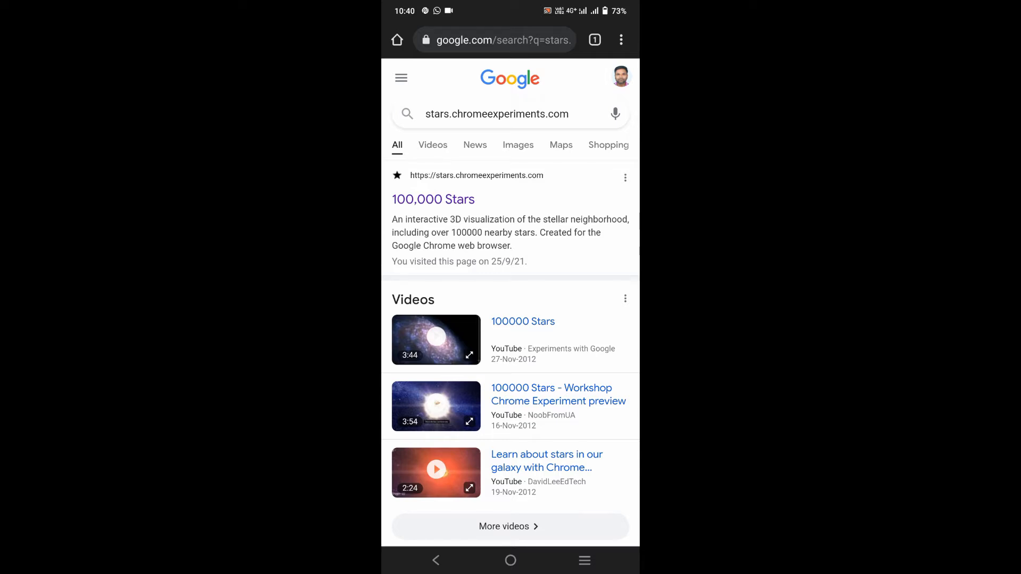
Step: Open the '100,000 Stars' result to load stars.chromeexperiments.com
click(433, 199)
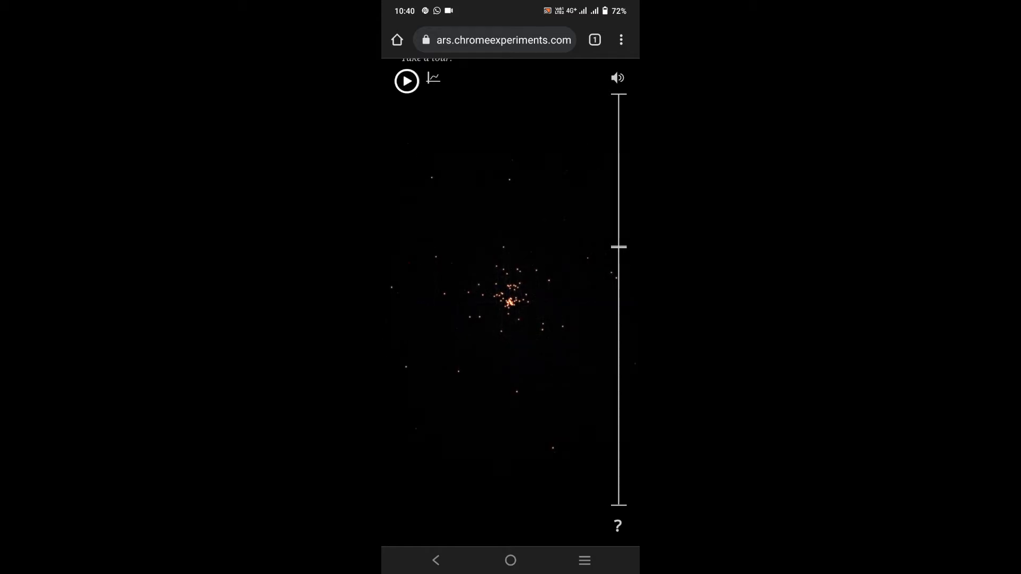
Step: Zoom from the labelled star cluster into a close-up of nearby individual stars
click(407, 81)
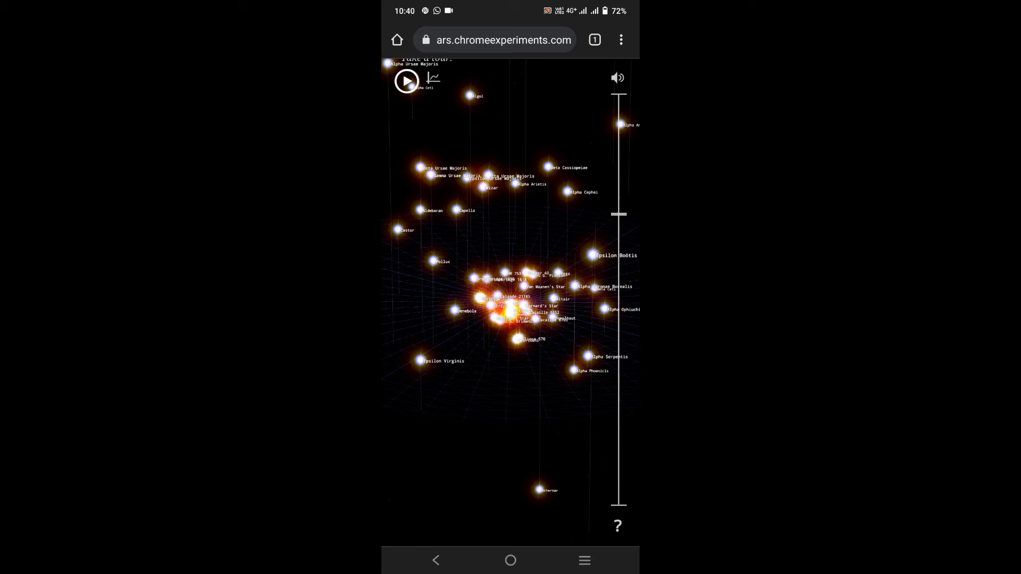
drag(619, 214, 619, 230)
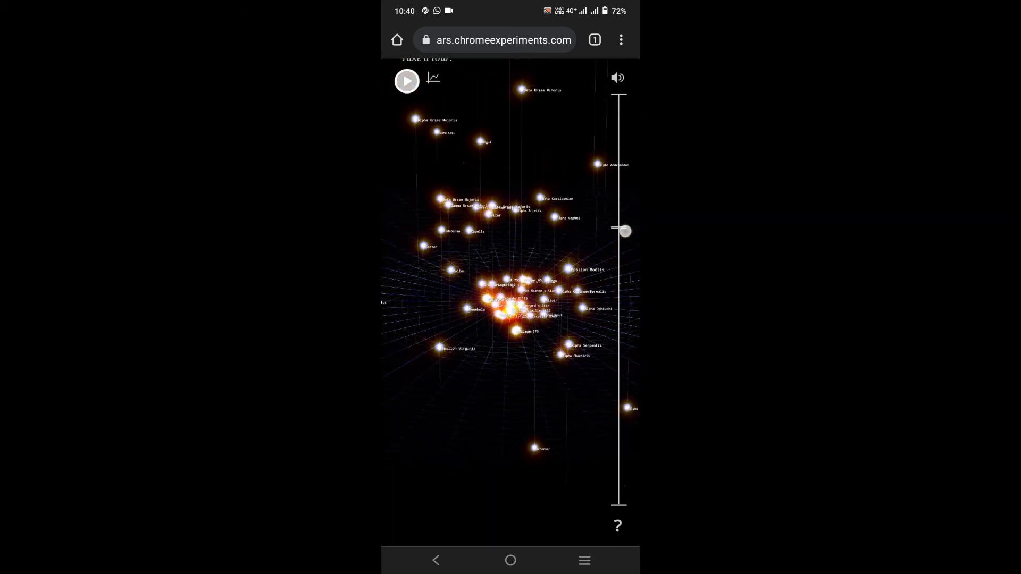
drag(622, 230, 617, 206)
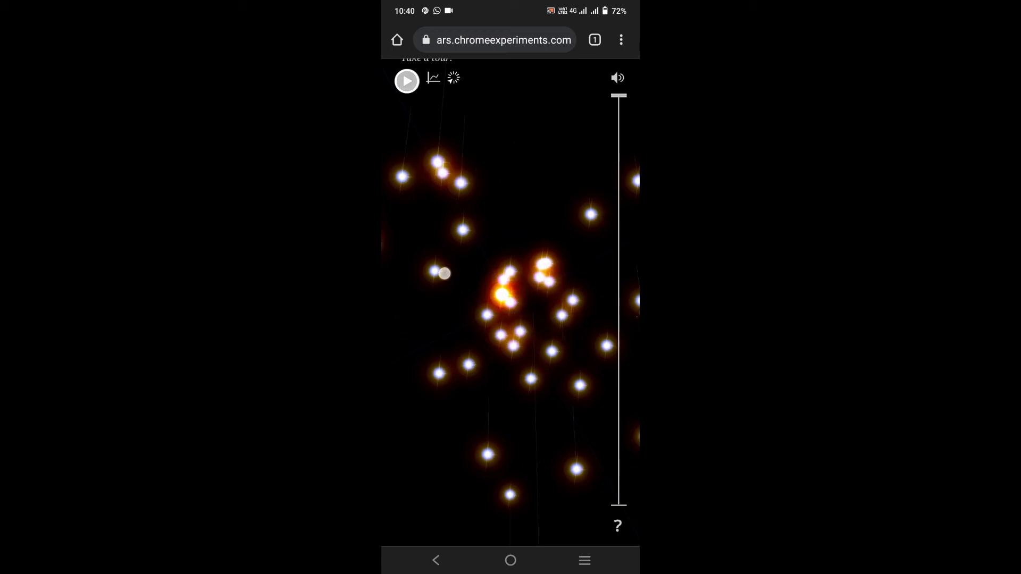
click(446, 289)
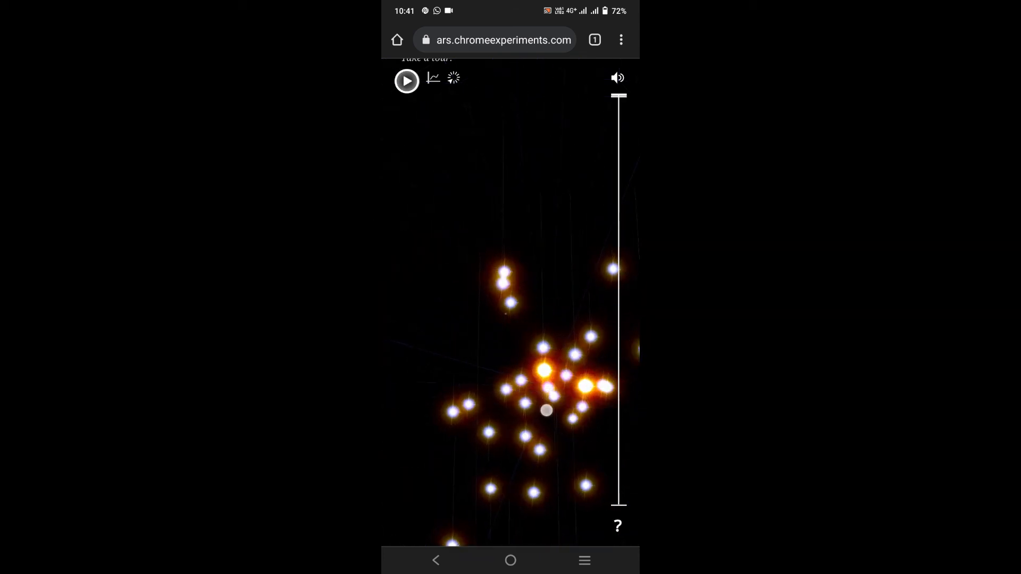
Step: Select the star Lacaille 9352 to show its Wikipedia excerpt
click(547, 410)
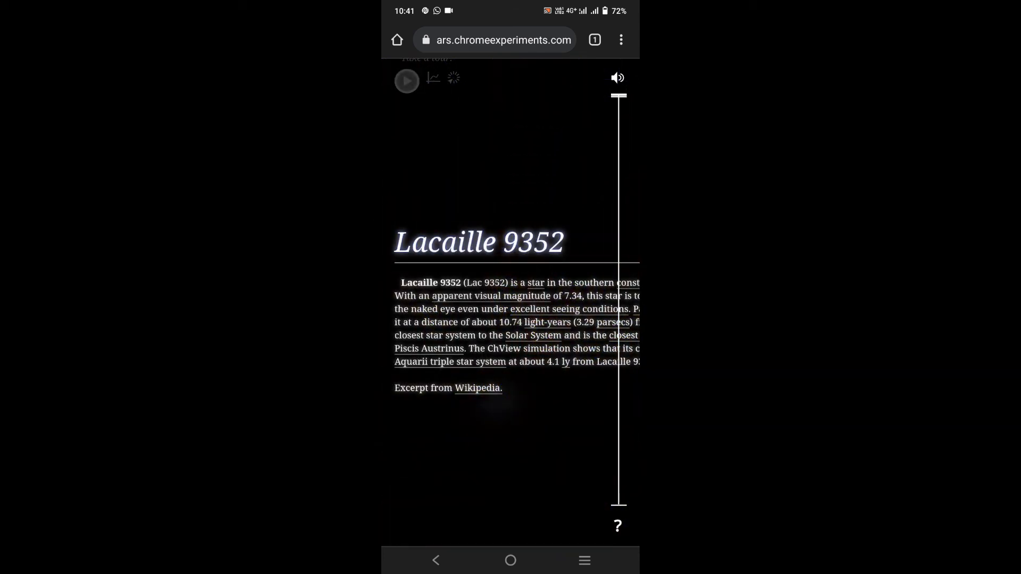